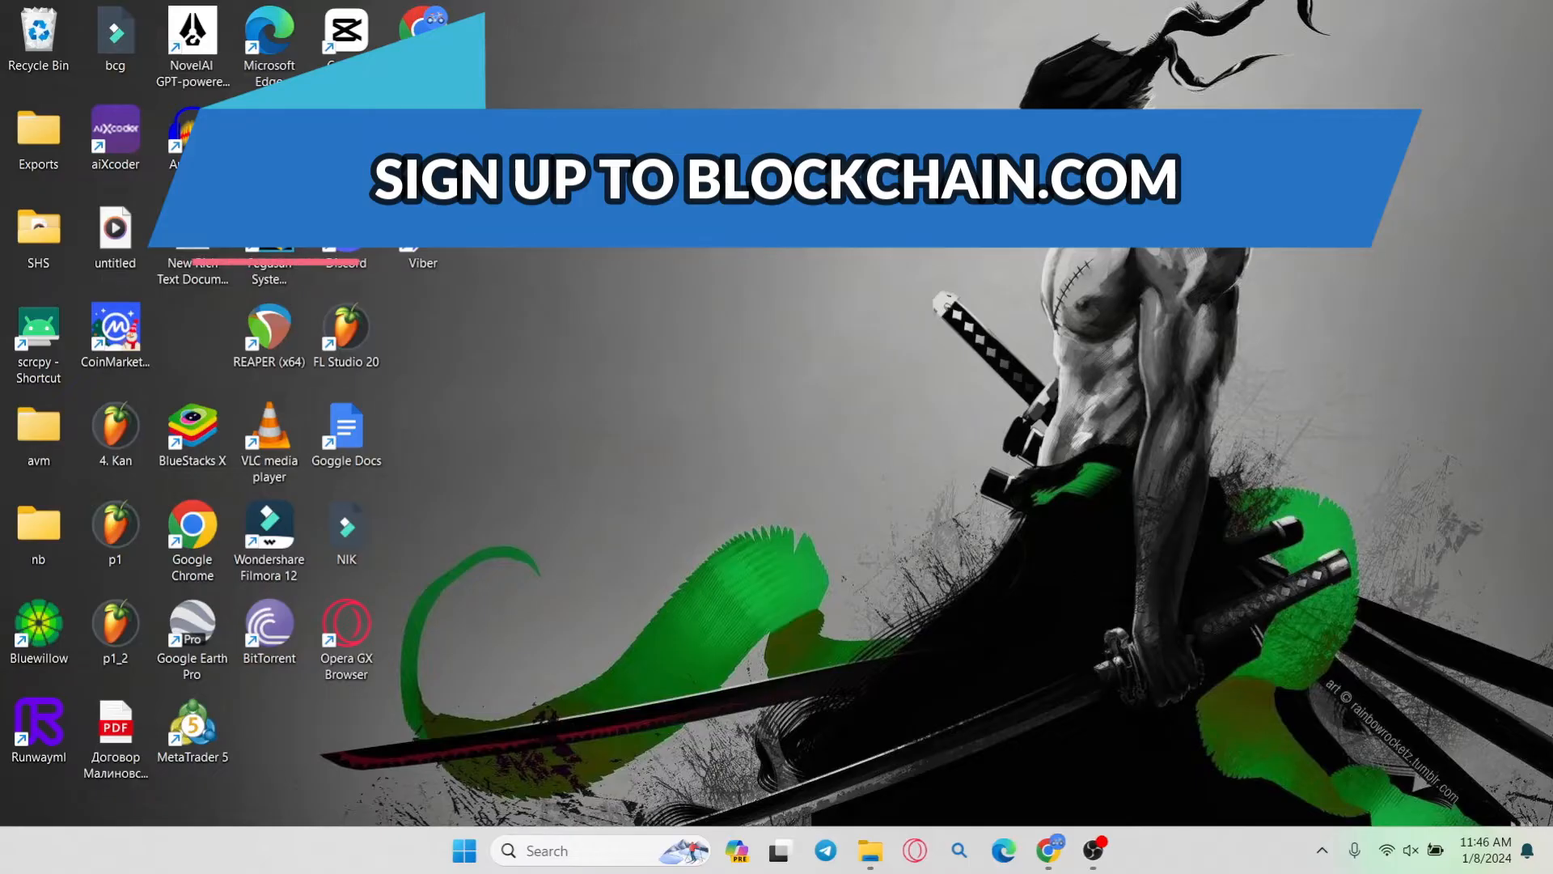
# - Launch Chrome from the desktop shortcut, landing on the Blockchain.com homepage
pyautogui.click(1047, 850)
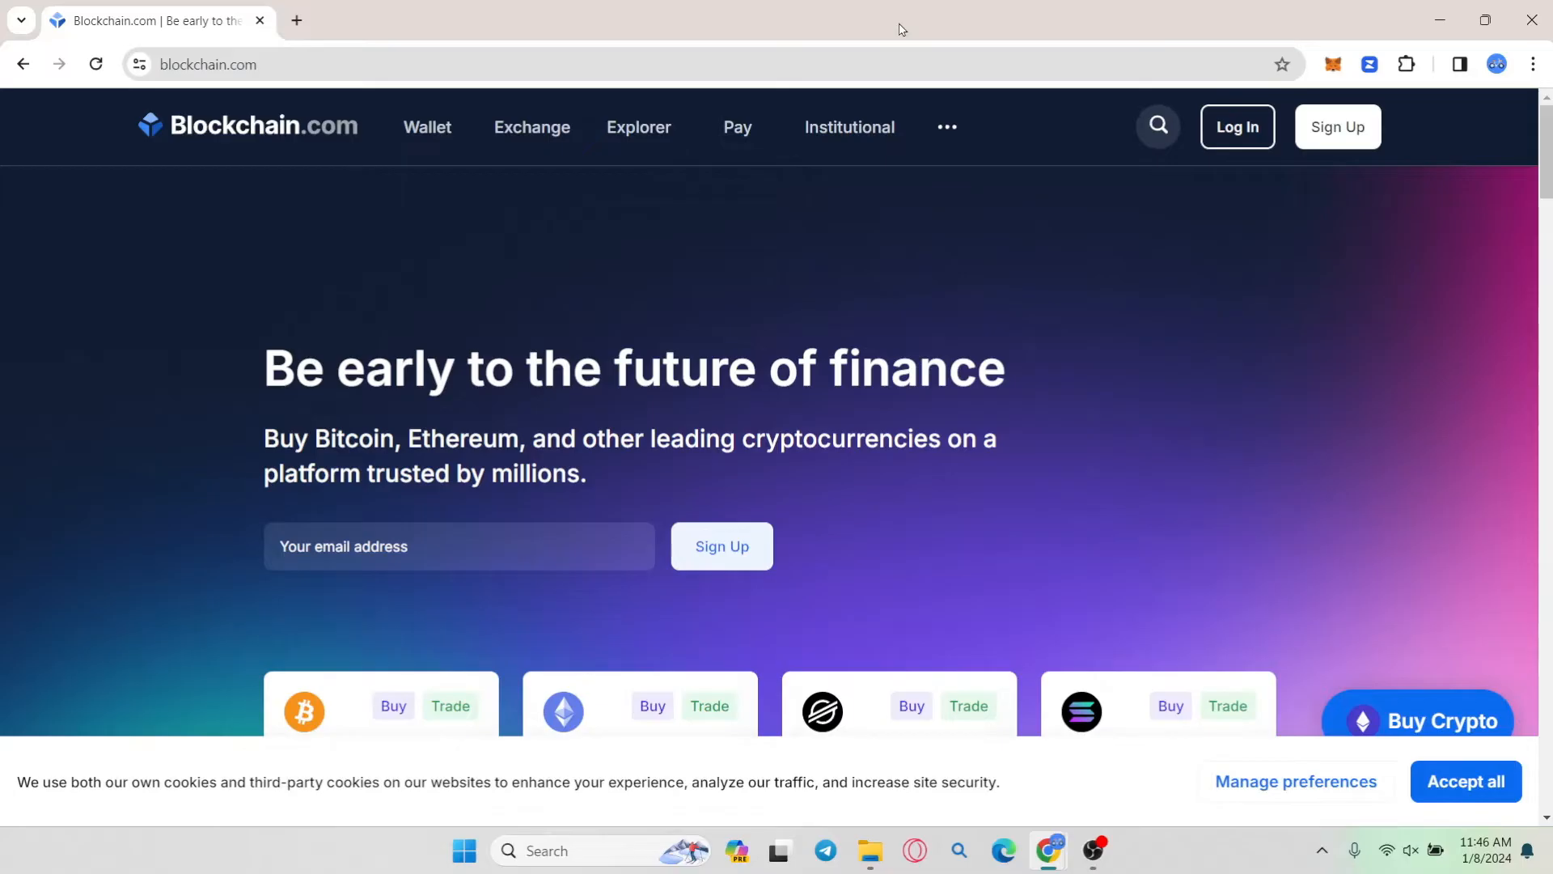
pyautogui.moveTo(1405, 438)
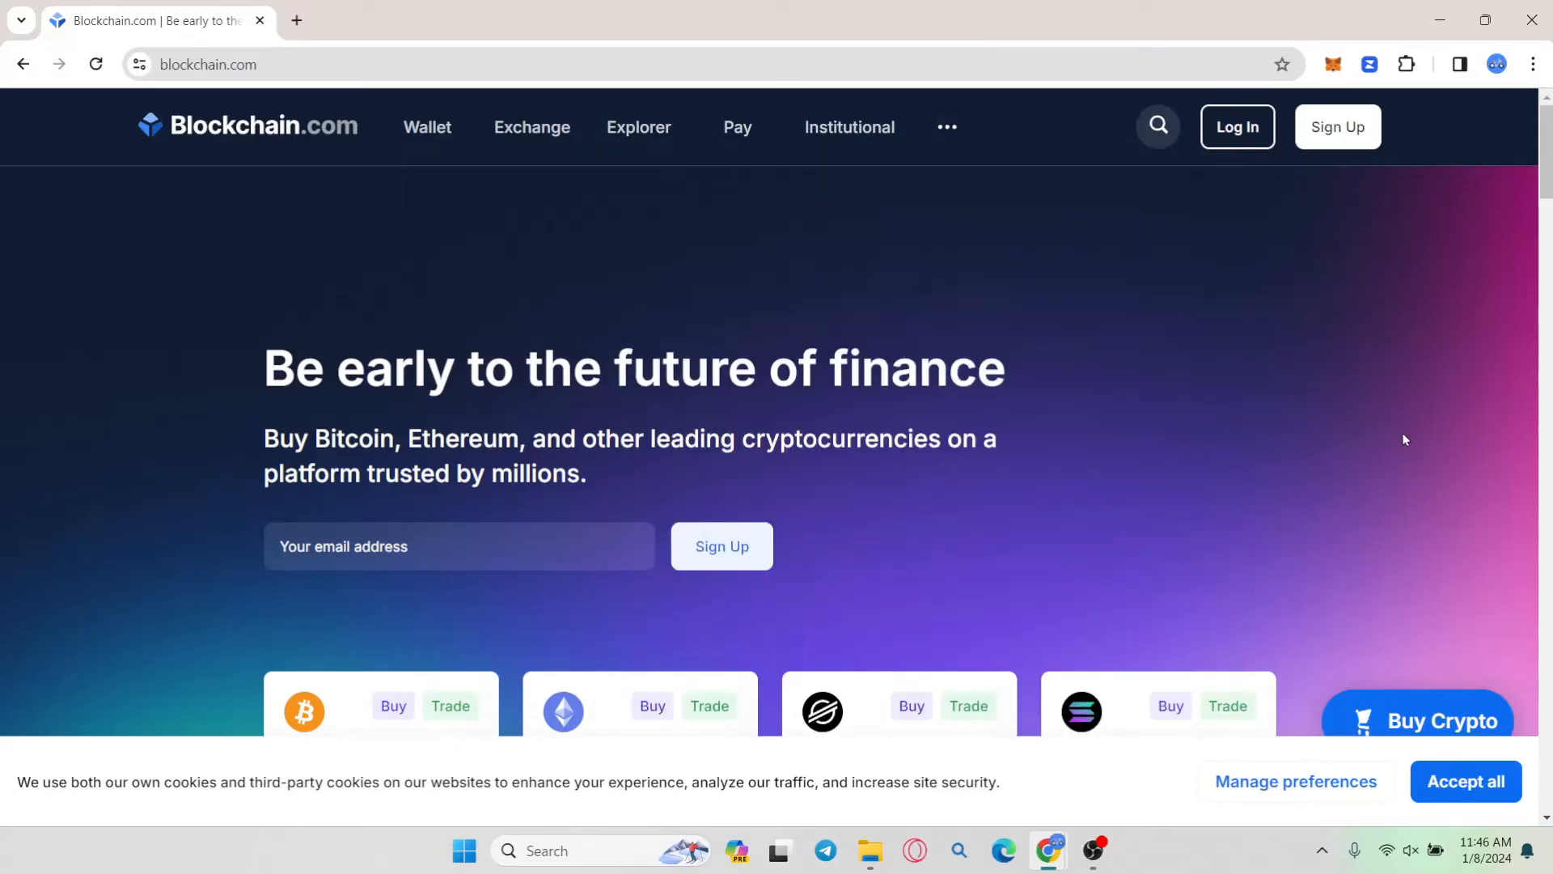
pyautogui.moveTo(1337, 126)
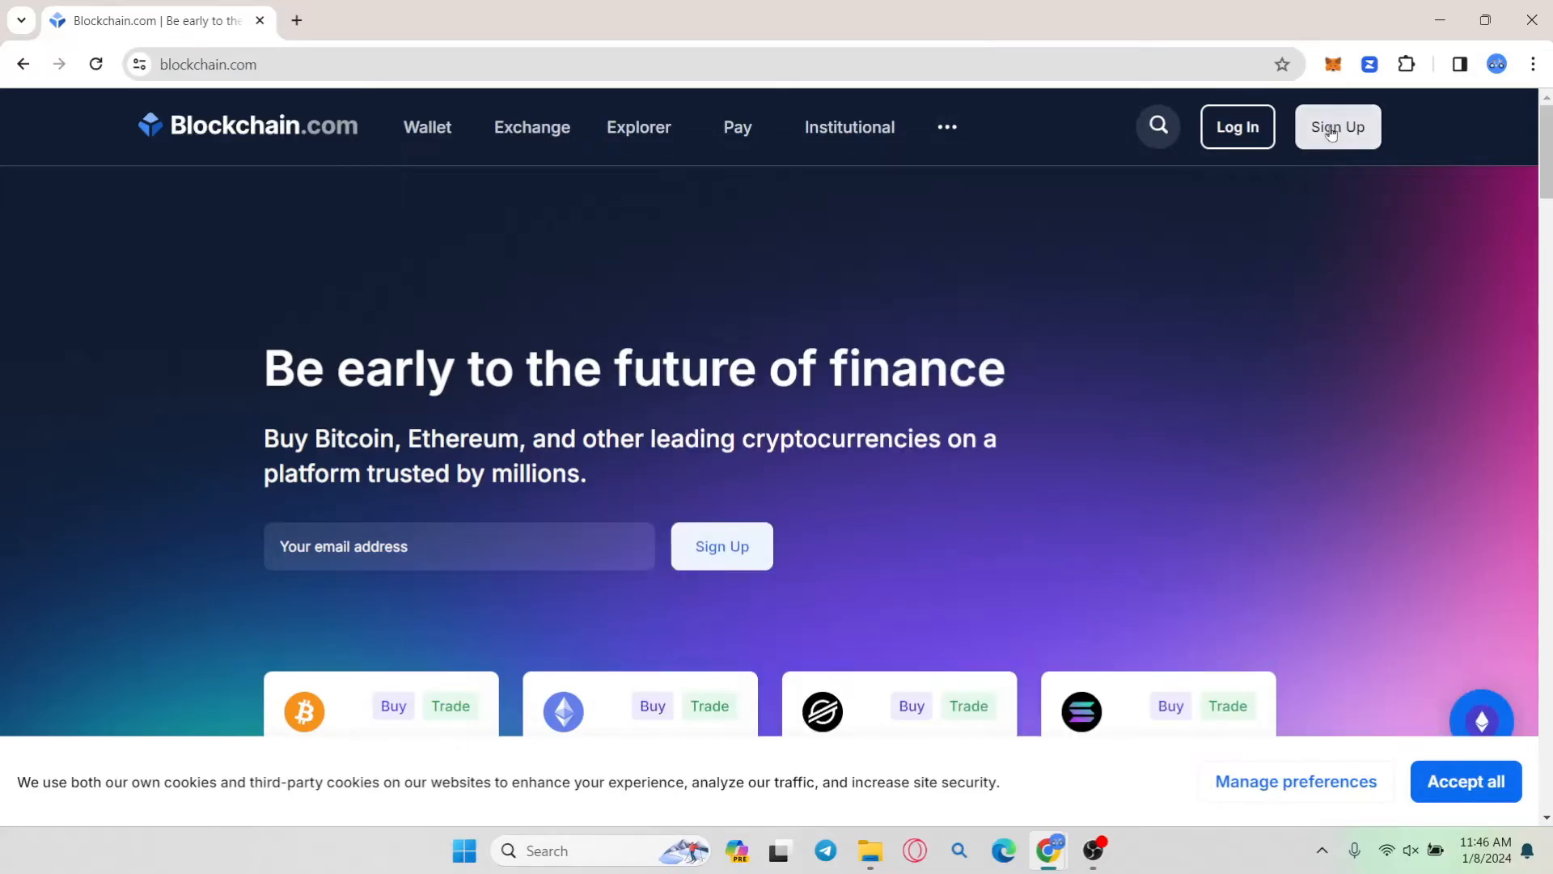
# - Go to the wallet sign-up page via the Sign Up button
pyautogui.click(1336, 126)
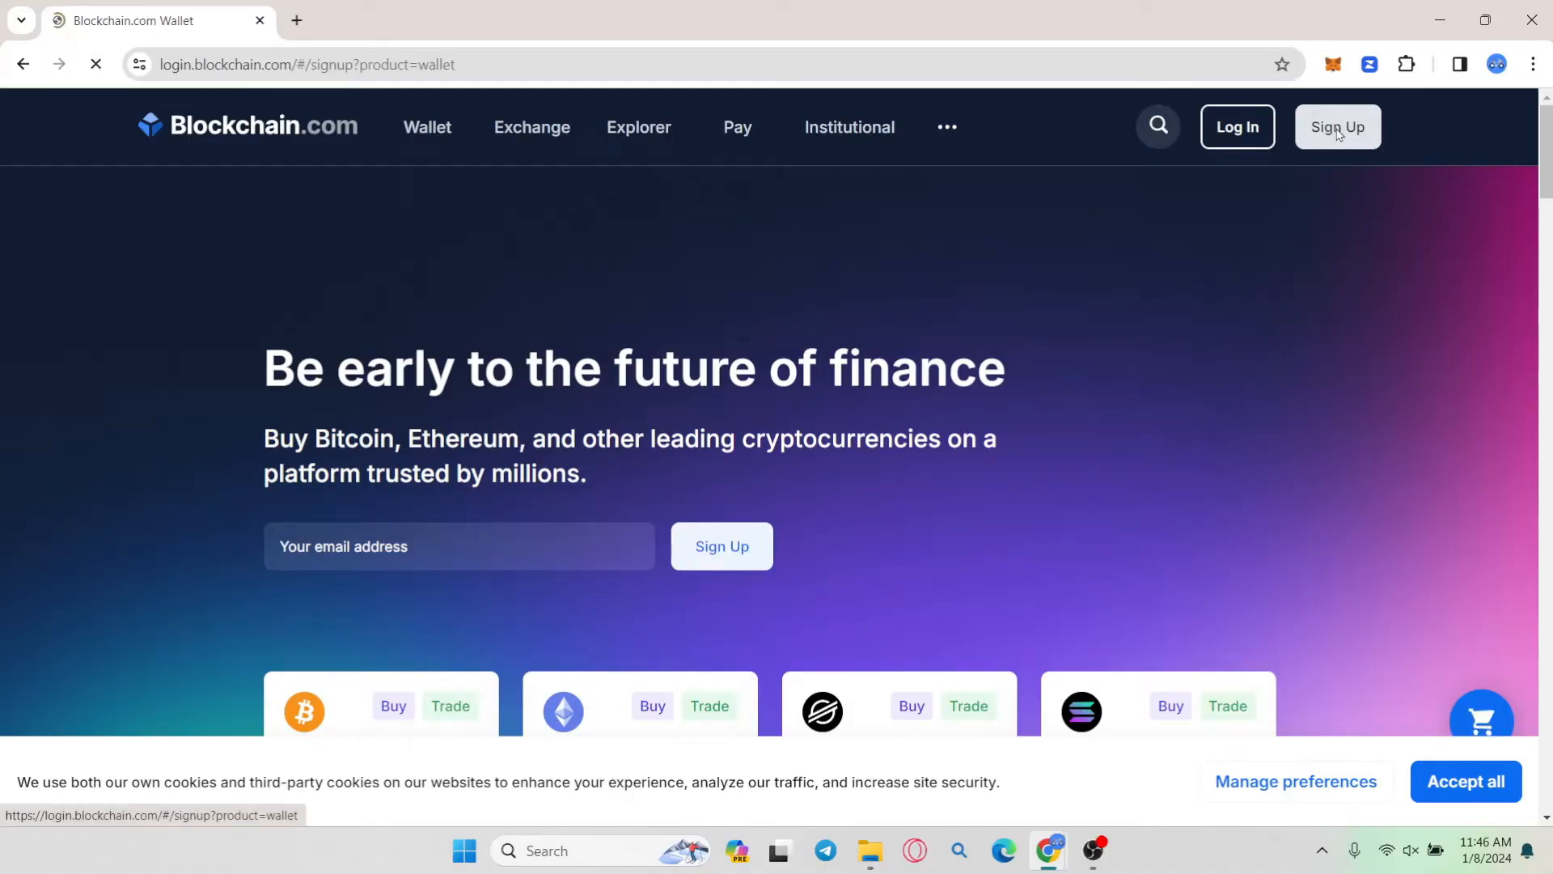
pyautogui.click(1336, 126)
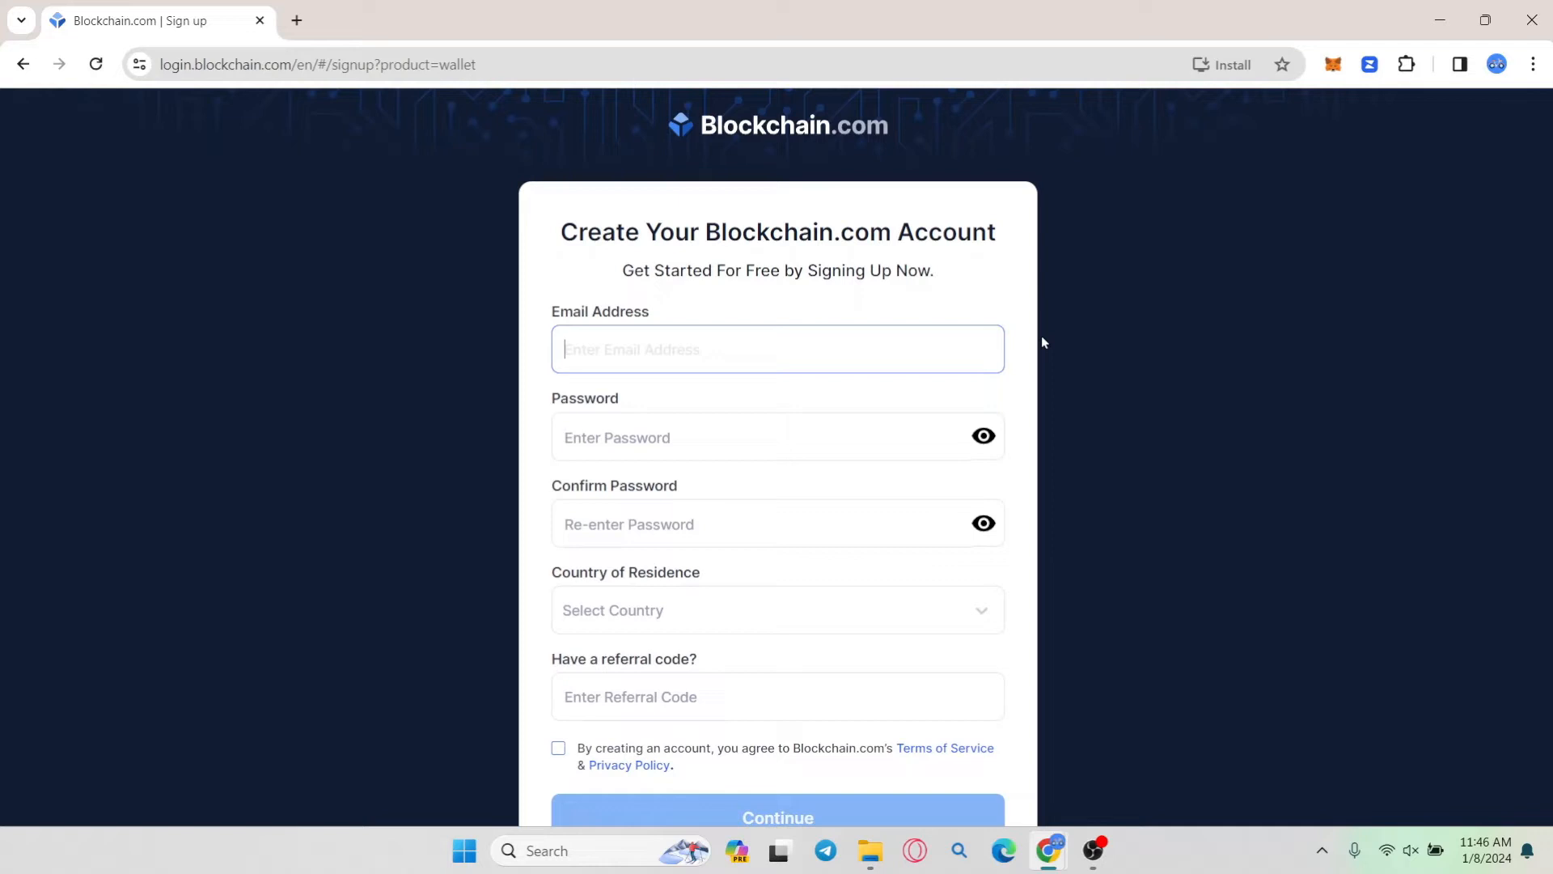
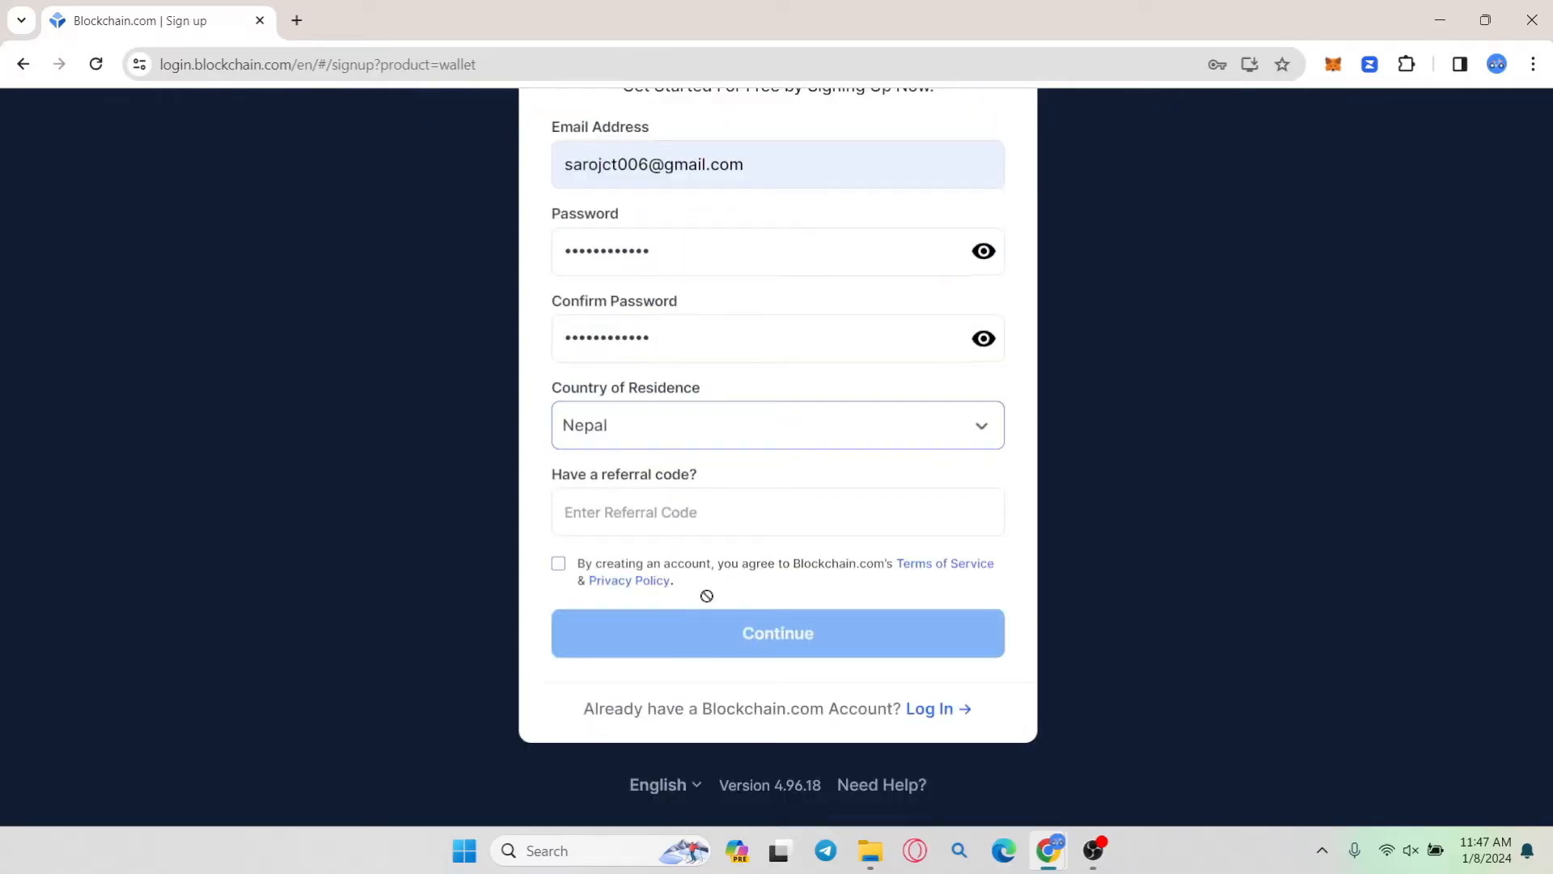
pyautogui.moveTo(704, 492)
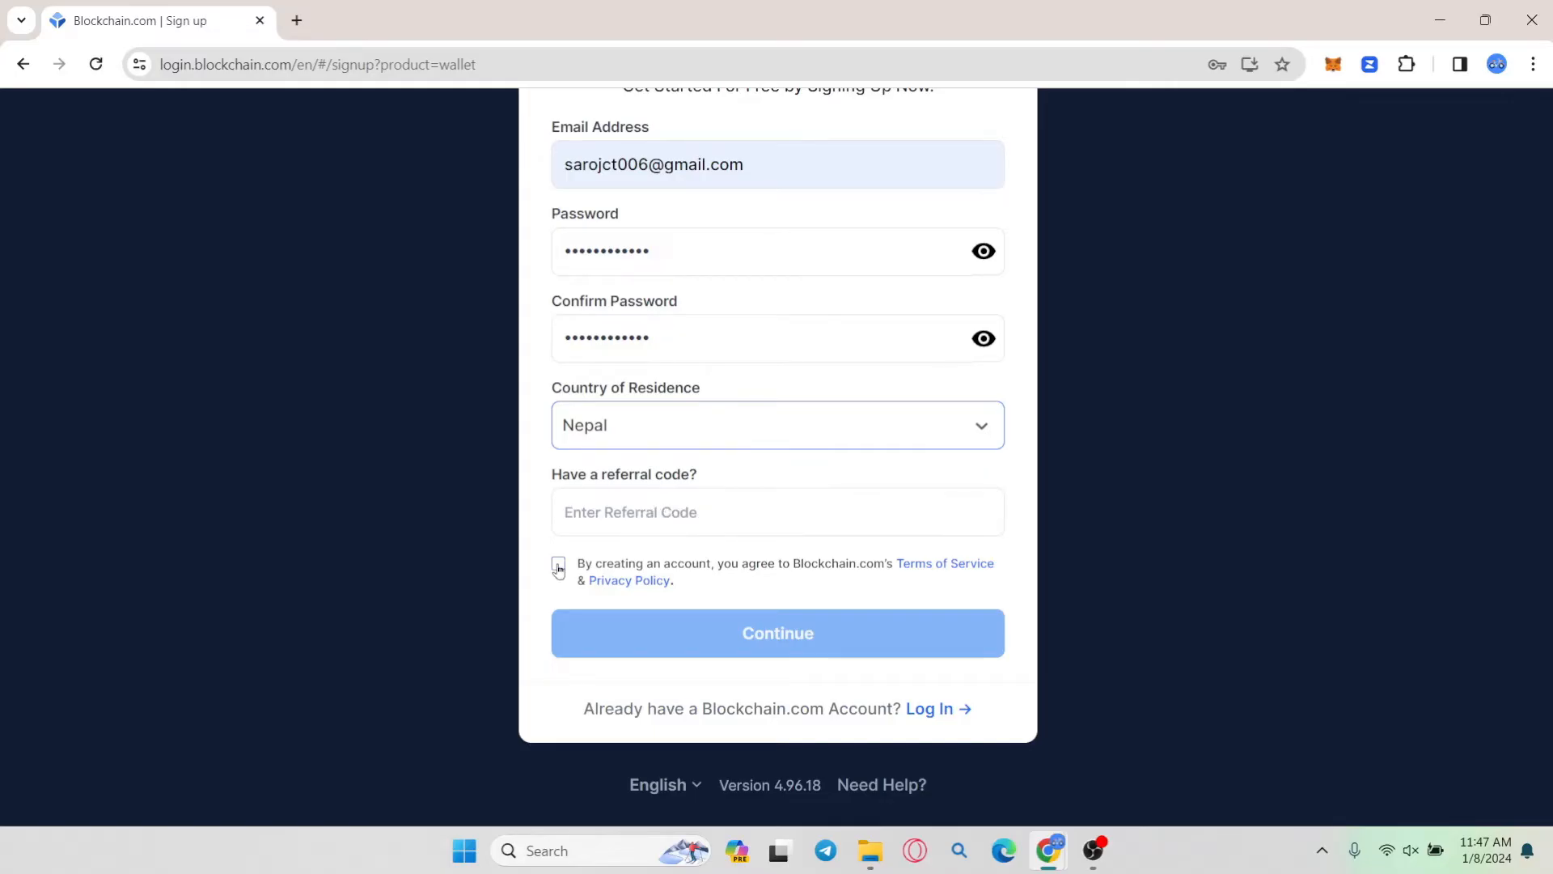
pyautogui.click(558, 565)
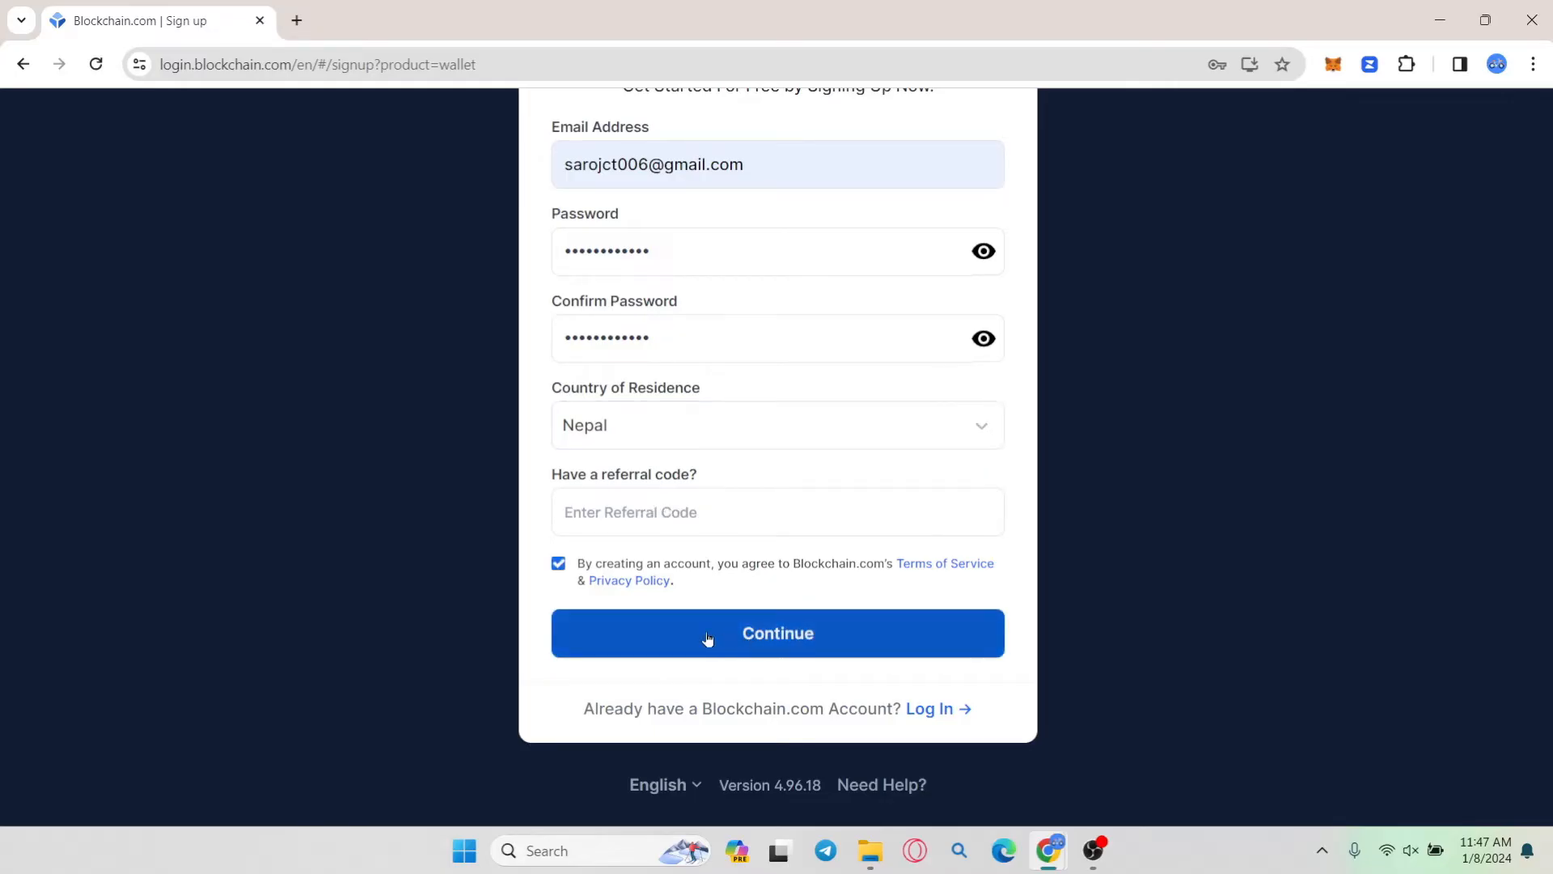
pyautogui.click(778, 633)
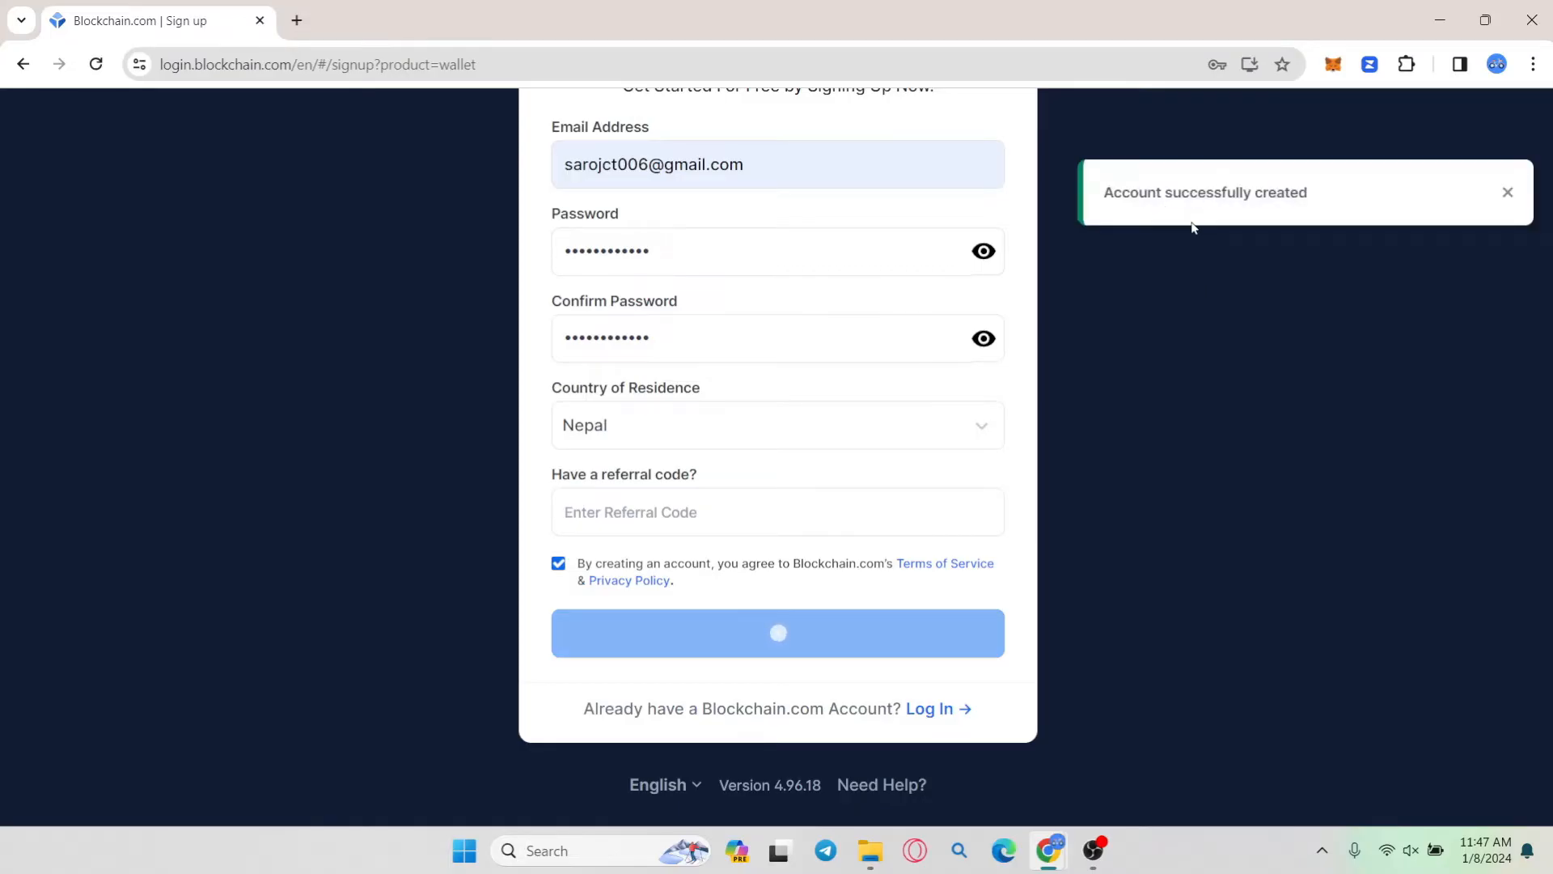
pyautogui.click(779, 633)
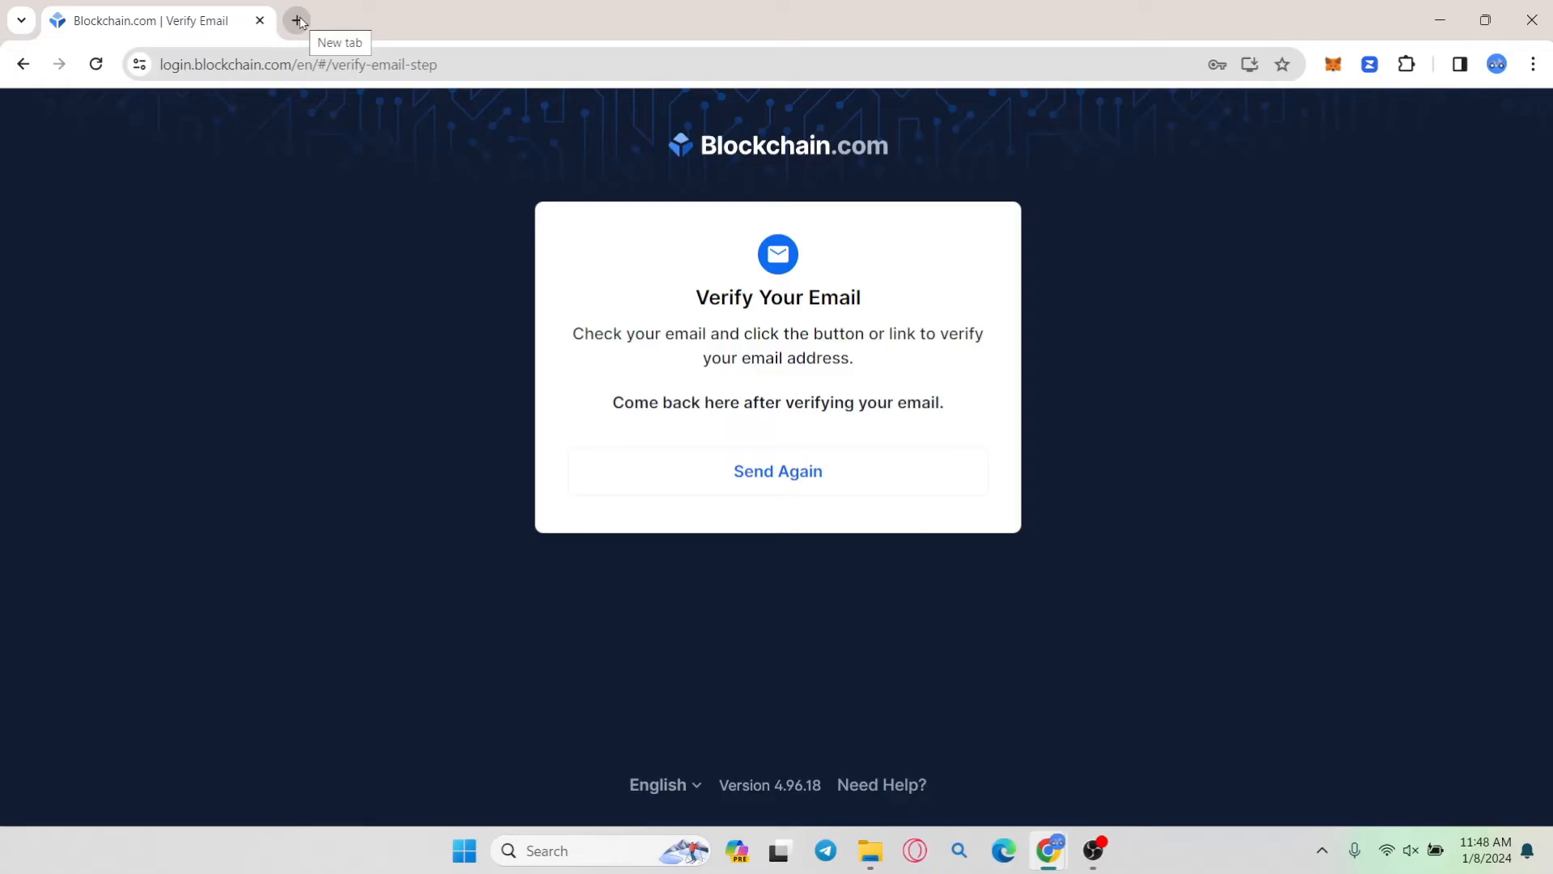
# - Confirm the address from the Blockchain.com verification email in a new Gmail tab
pyautogui.click(296, 19)
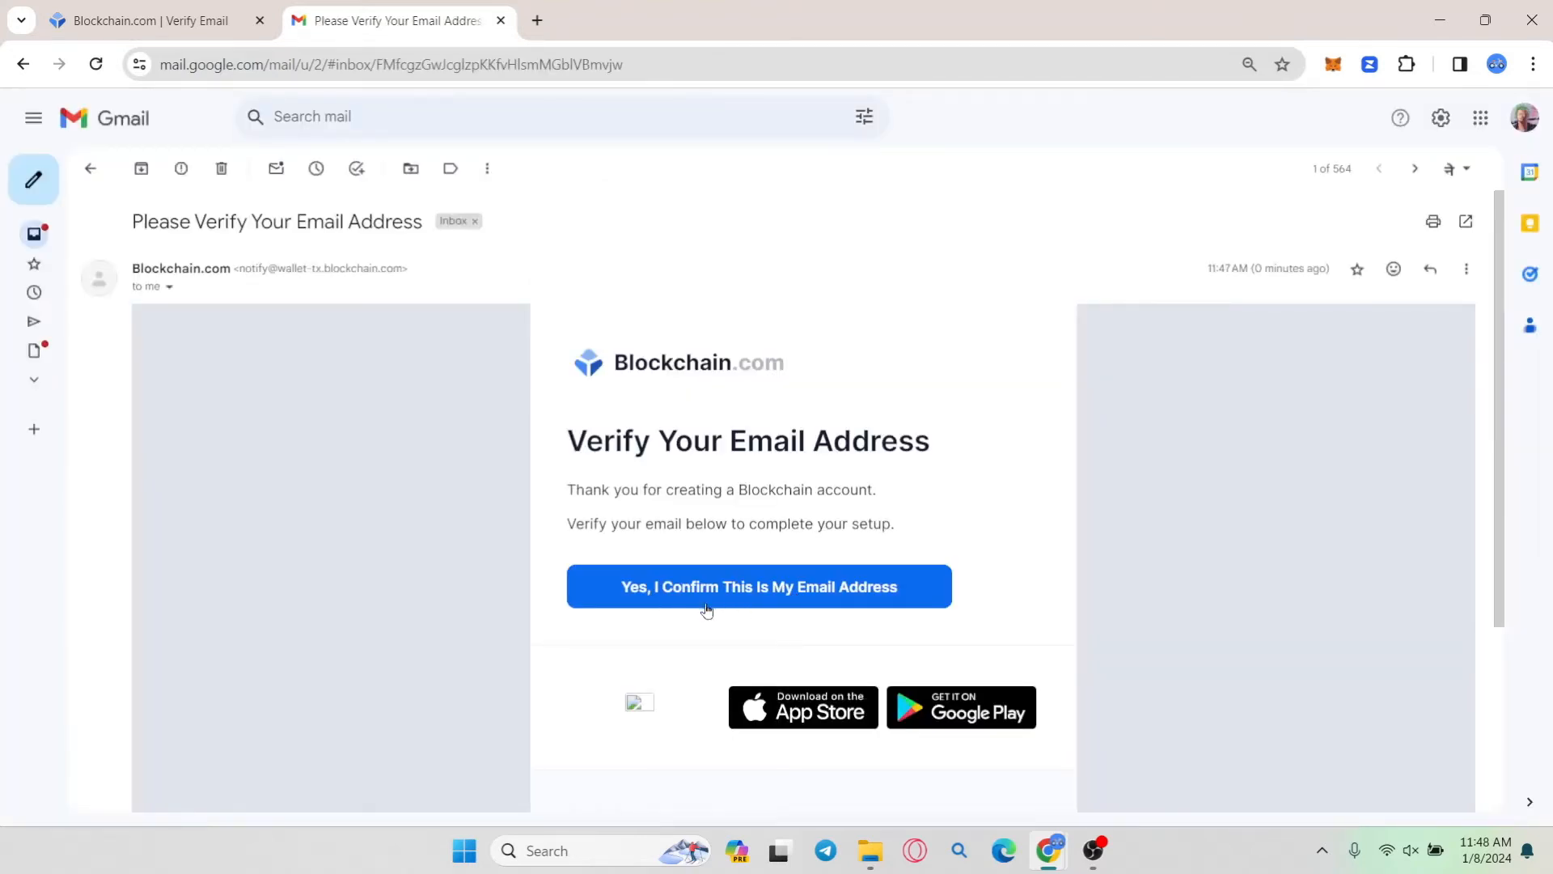
pyautogui.moveTo(734, 602)
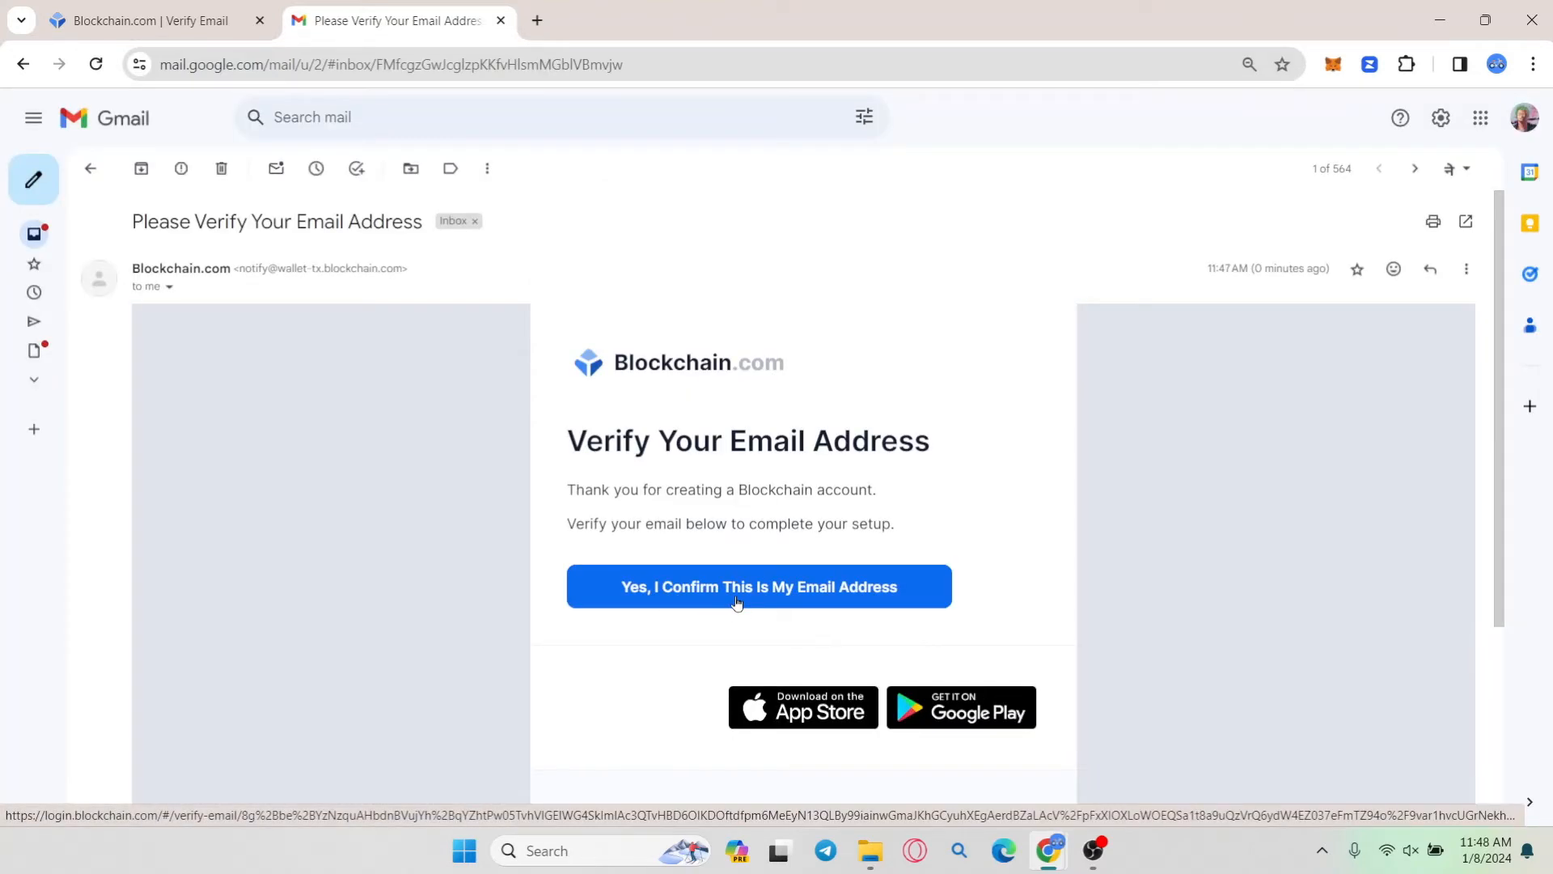
pyautogui.click(757, 586)
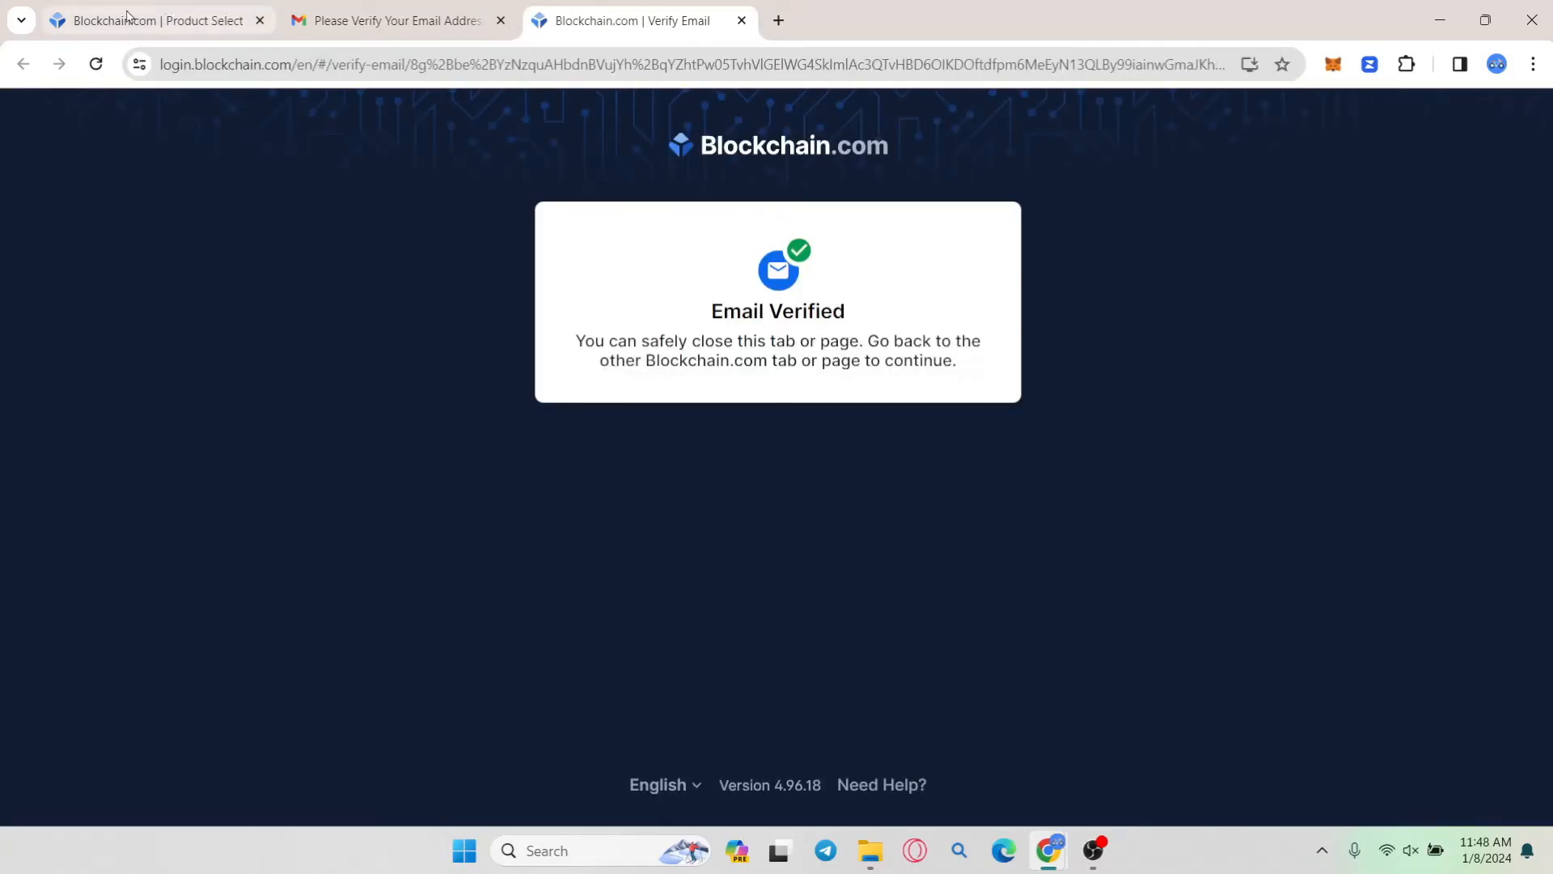
# - Back on the sign-up tab, launch the Wallet product to reach the wallet home page
pyautogui.click(154, 19)
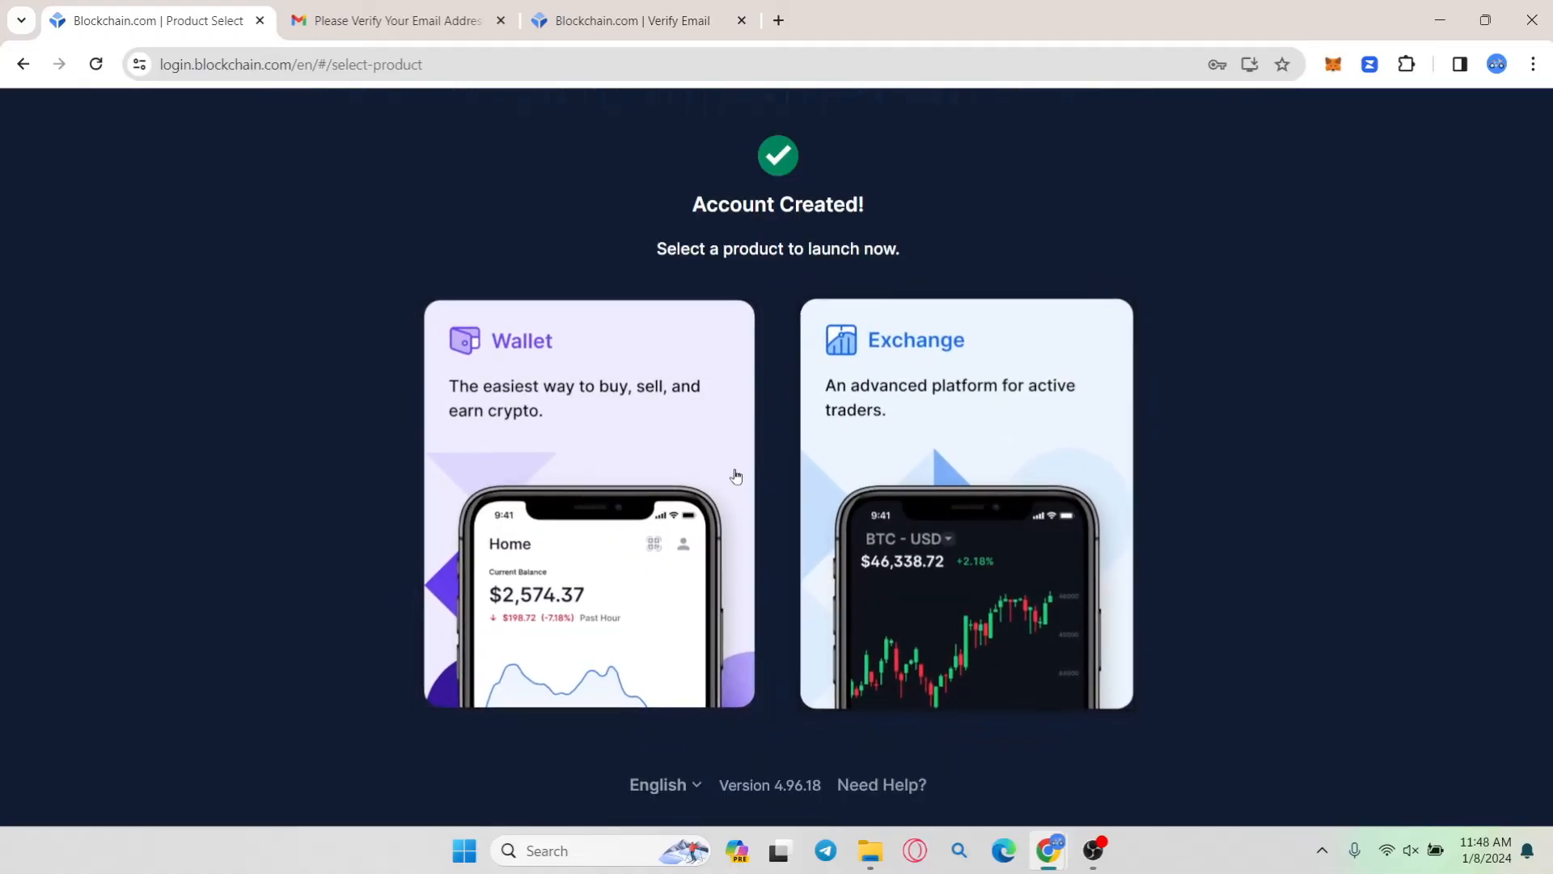
pyautogui.click(589, 495)
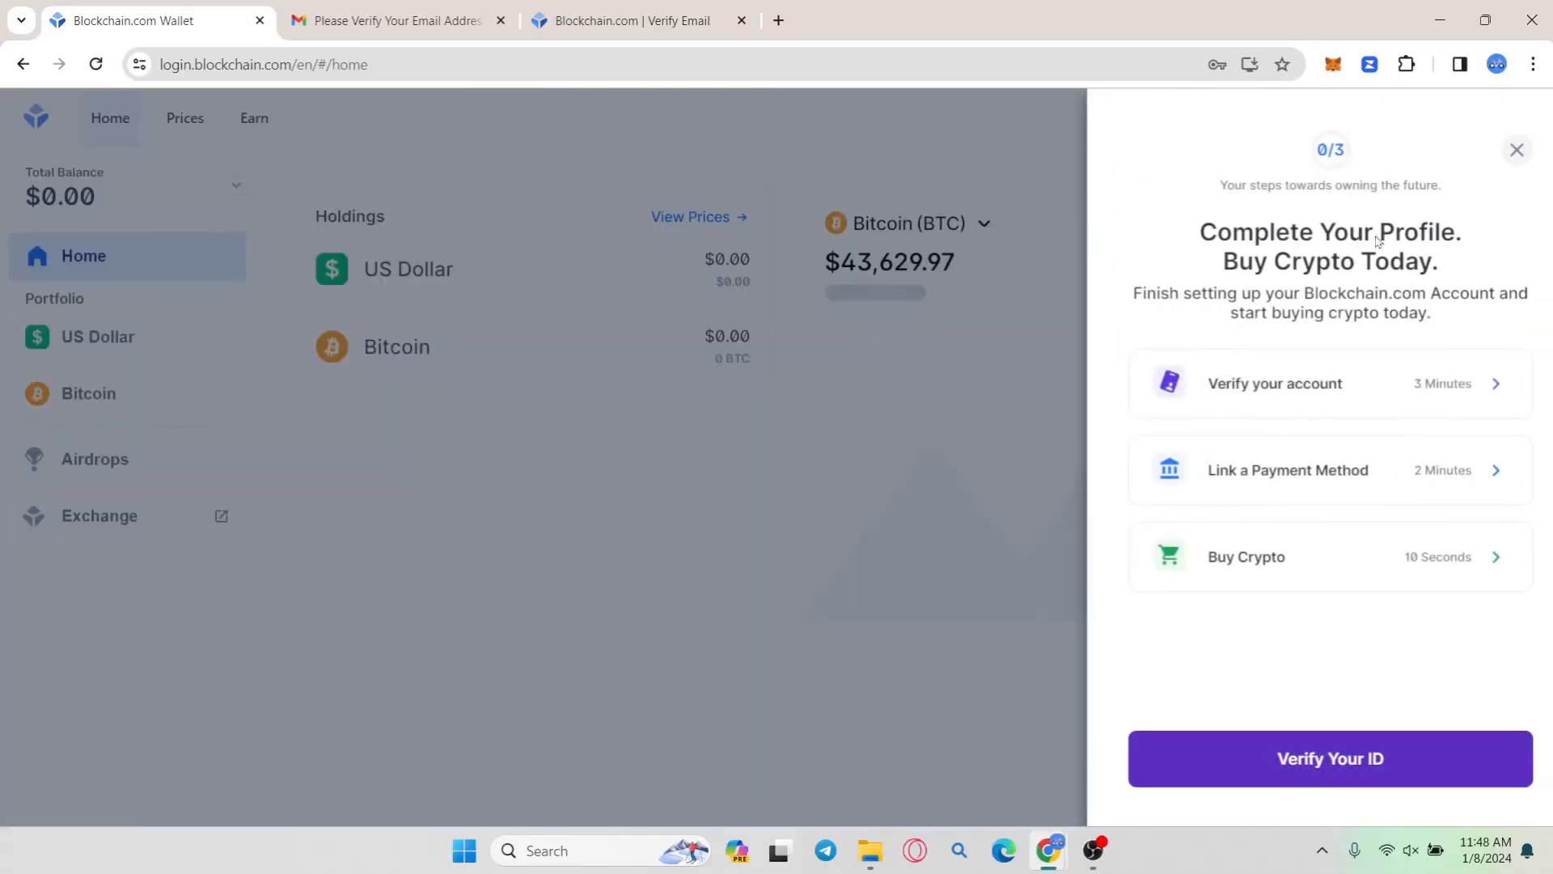
pyautogui.click(1515, 149)
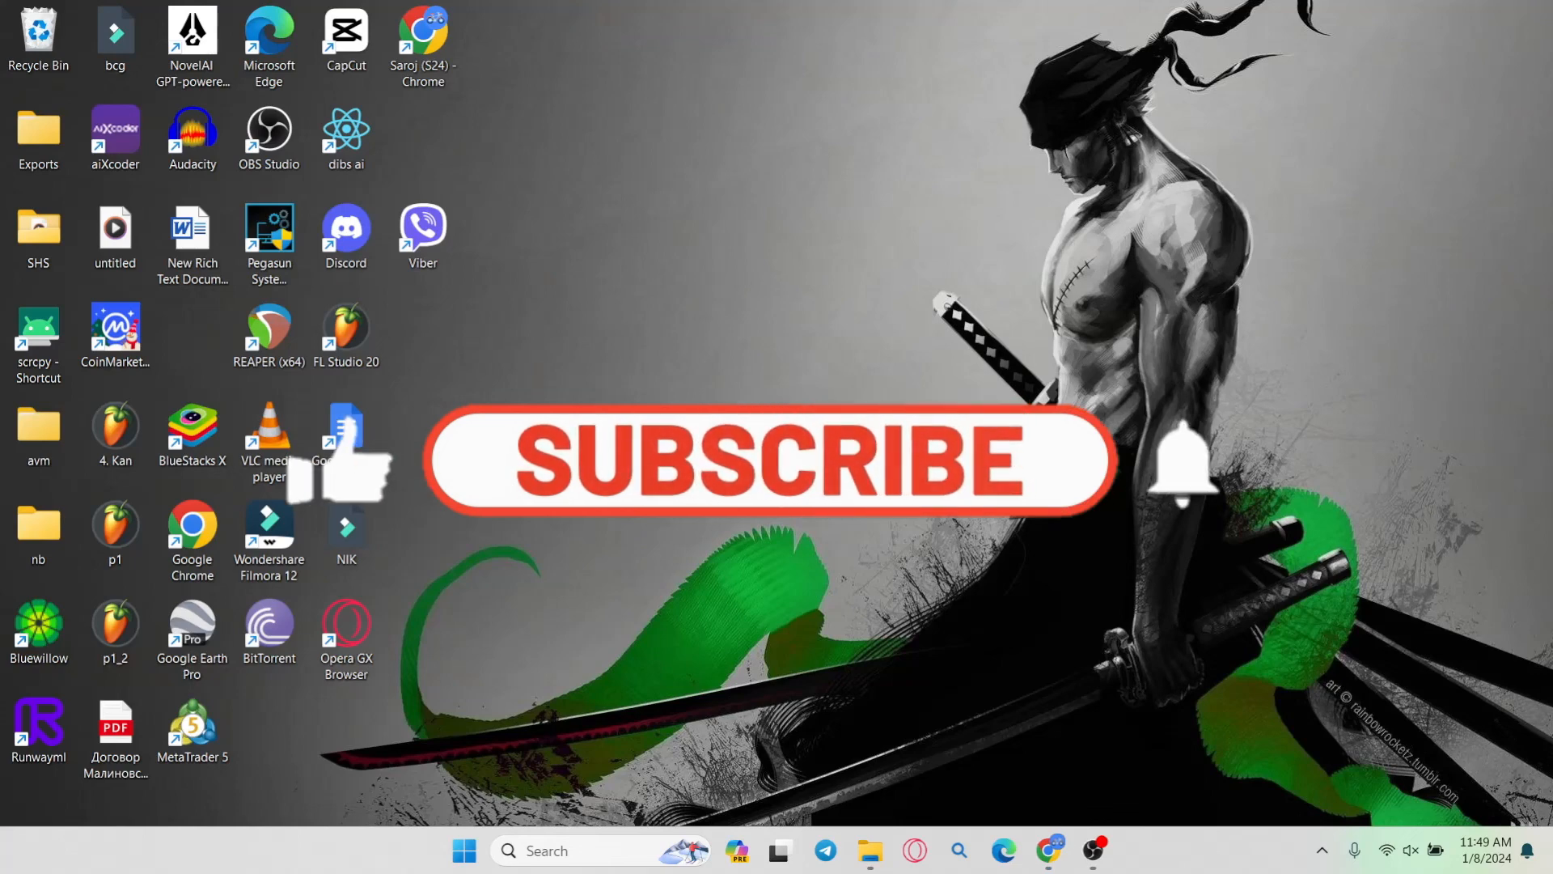
pyautogui.click(762, 458)
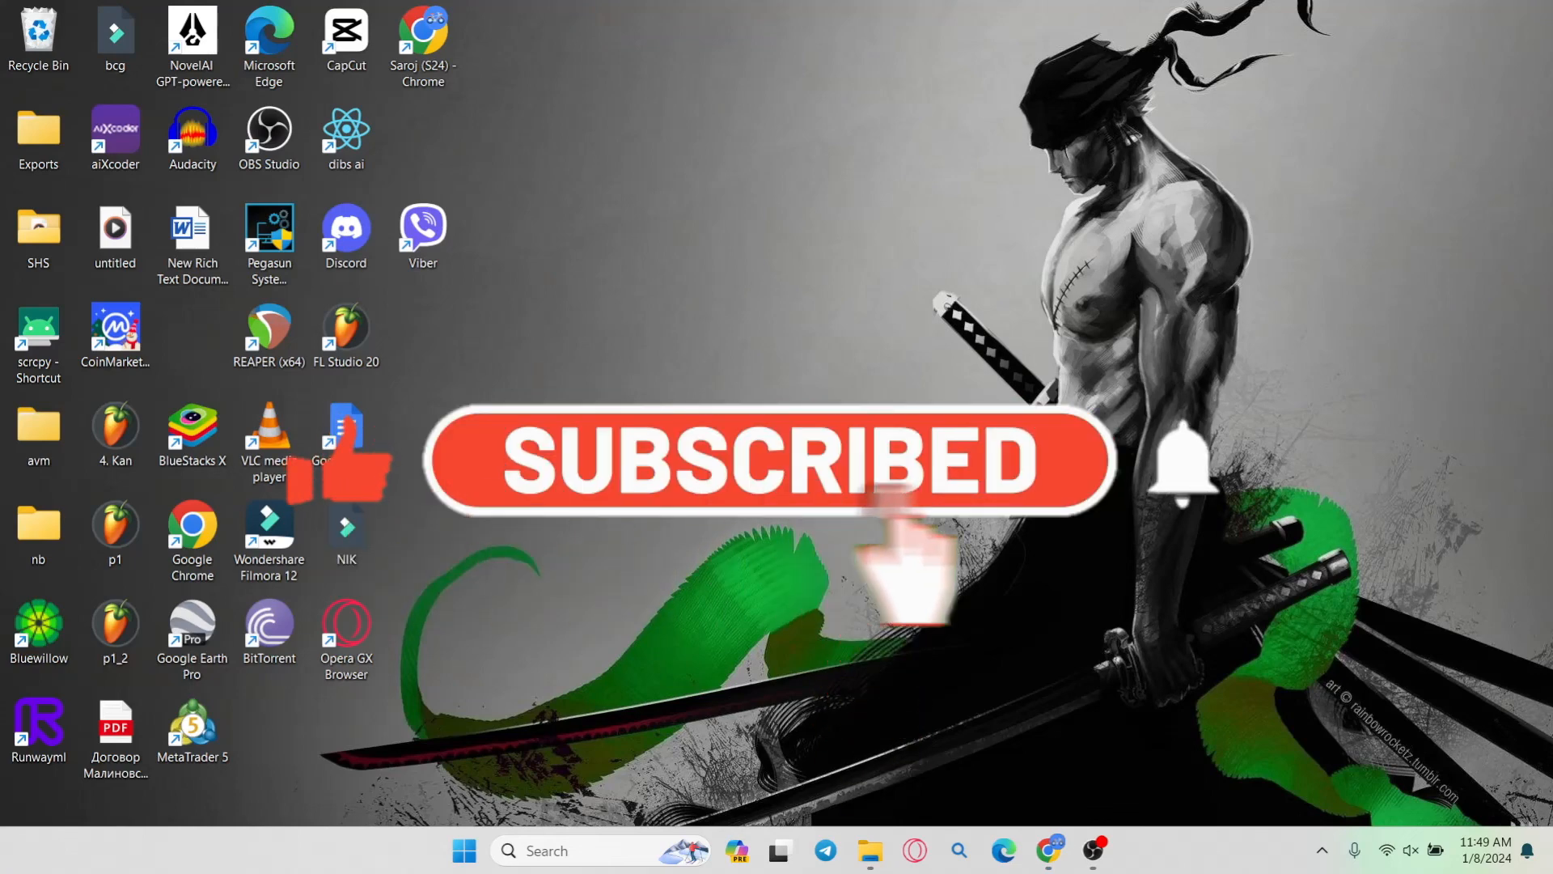